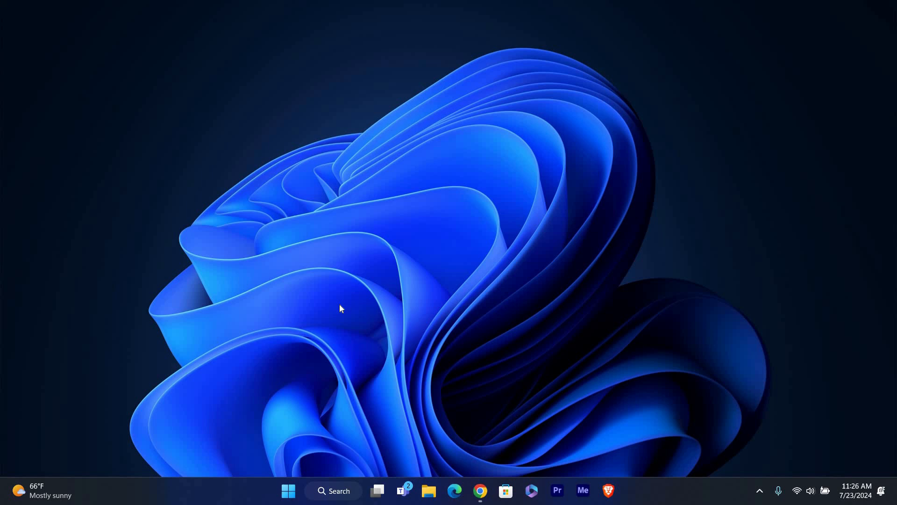
{"action": "mouse_move", "coordinate": [339, 306]}
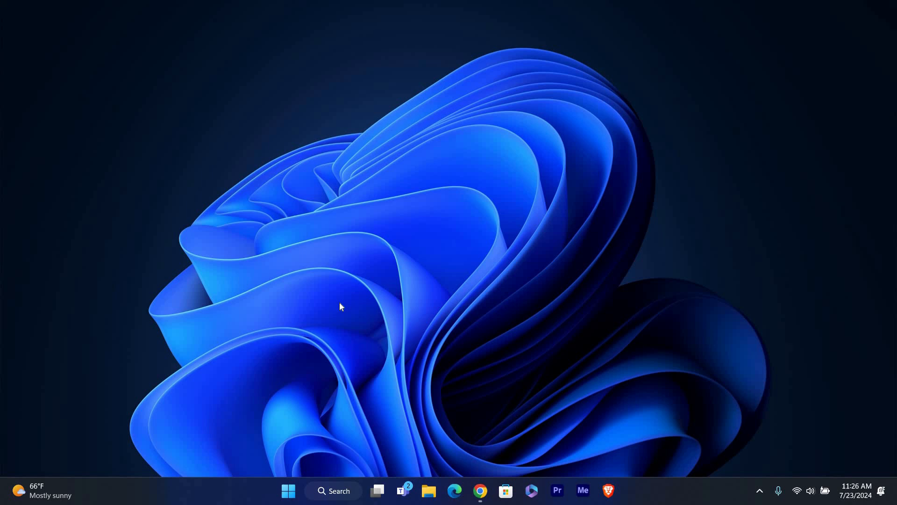
{"action": "mouse_move", "coordinate": [323, 382]}
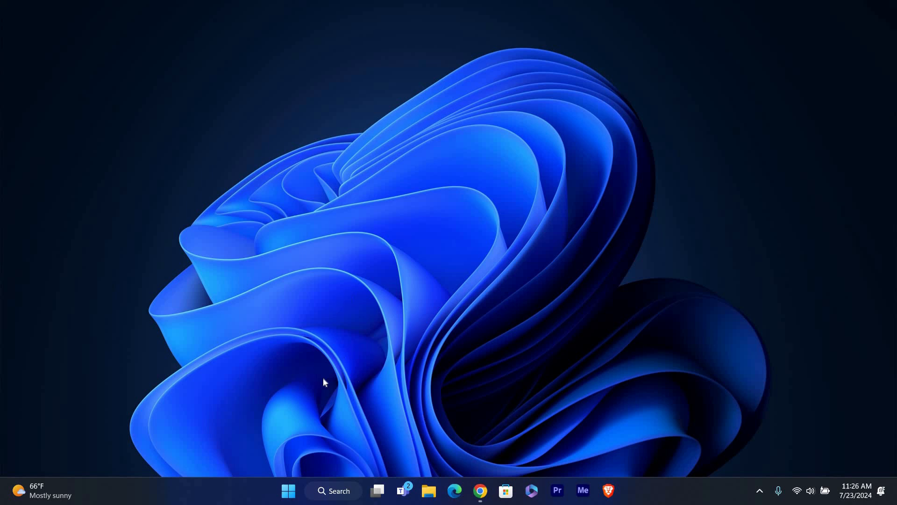
{"action": "mouse_move", "coordinate": [301, 382]}
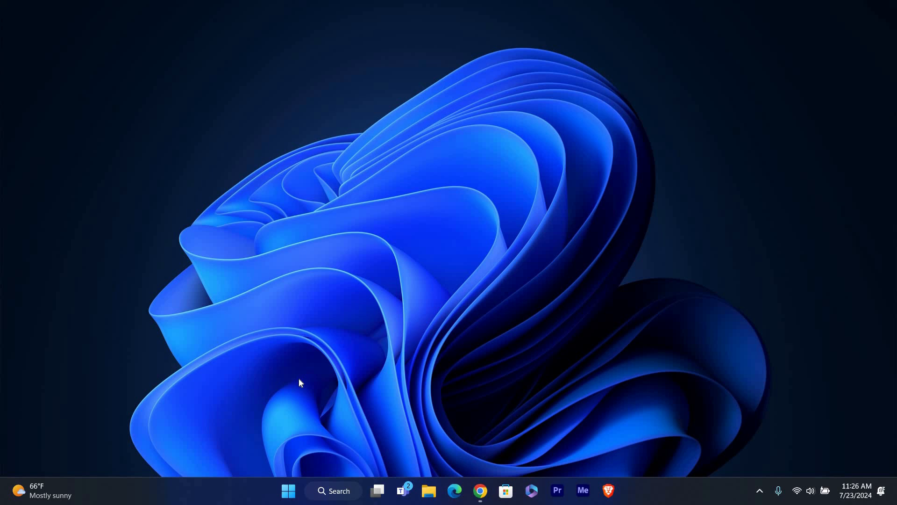
{"action": "mouse_move", "coordinate": [392, 364]}
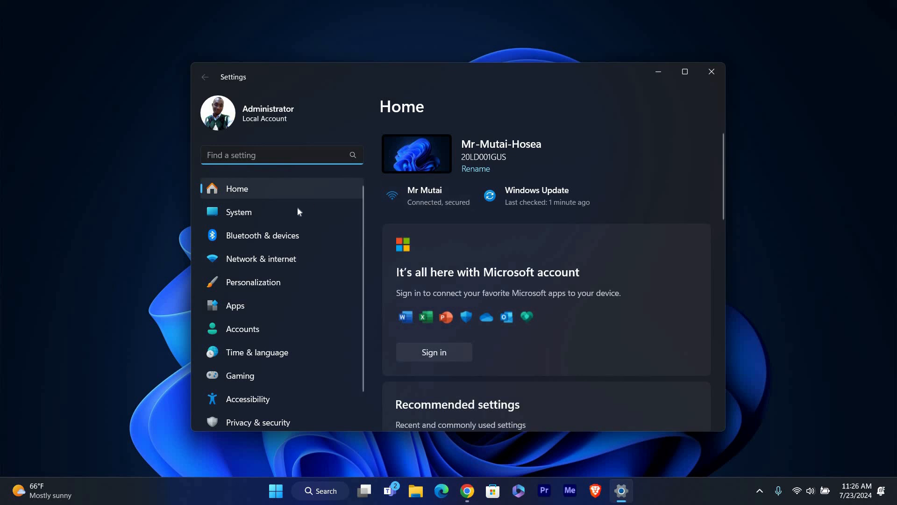
Go to the System category so the Recovery page can be reached.
{"action": "left_click", "coordinate": [238, 212]}
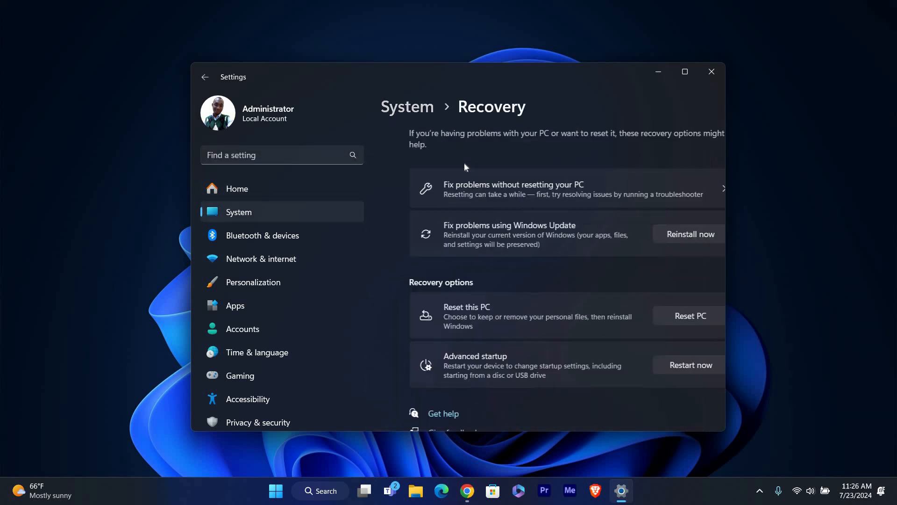
Review the Recovery options, then close Settings without using any of them.
{"action": "scroll", "scroll_direction": "down", "scroll_amount": 3}
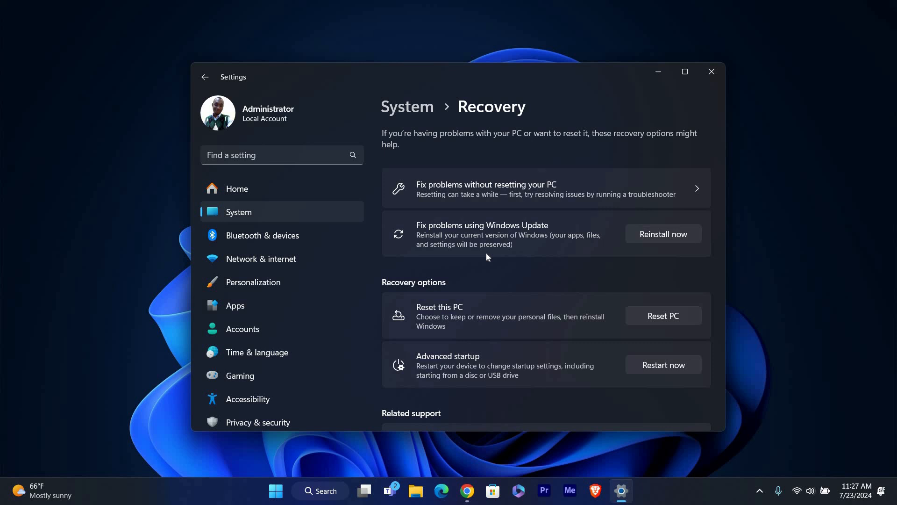
{"action": "mouse_move", "coordinate": [495, 250]}
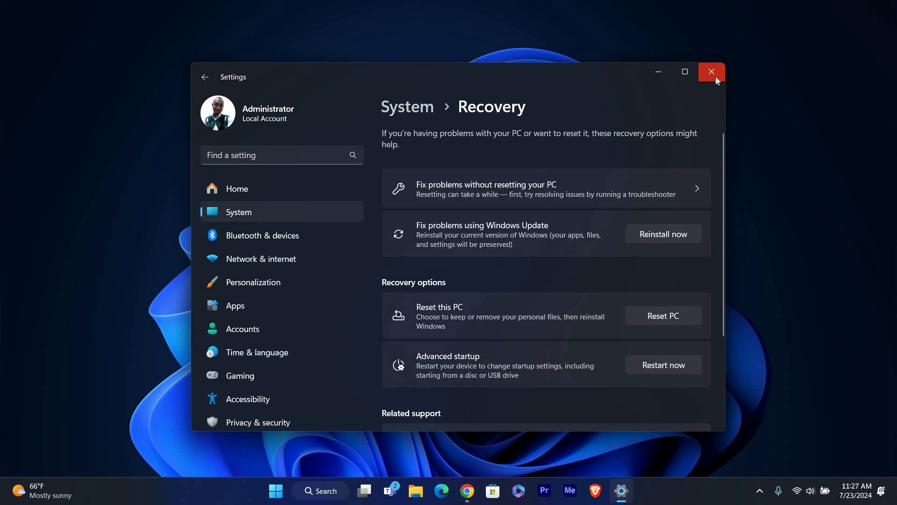
{"action": "left_click", "coordinate": [711, 72]}
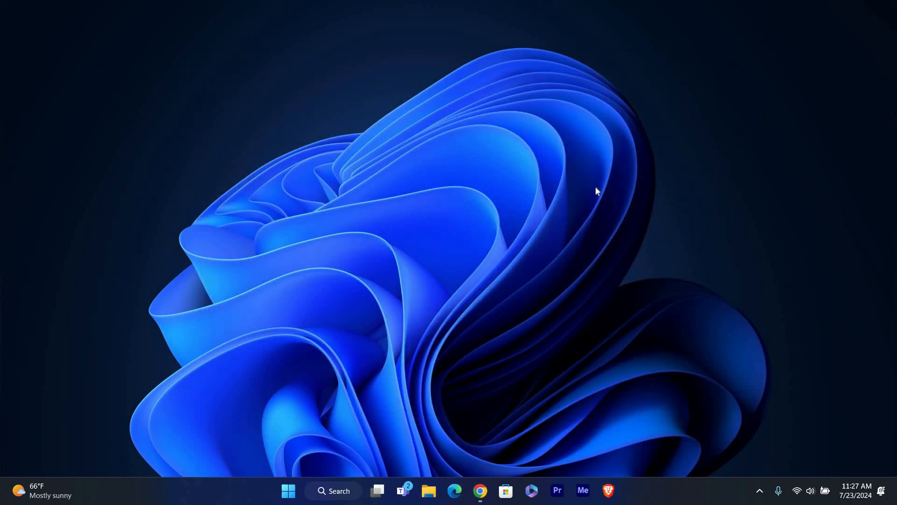